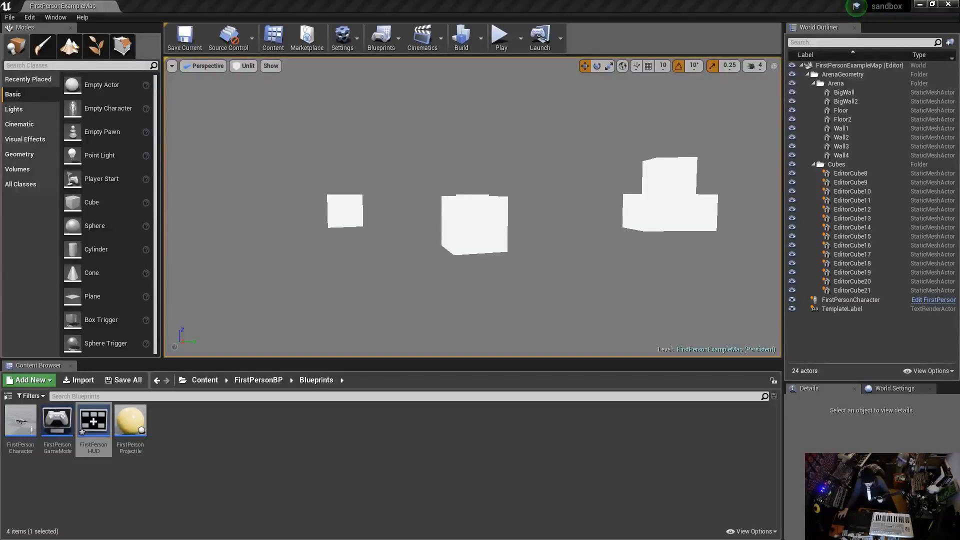
mouse_move(184, 250)
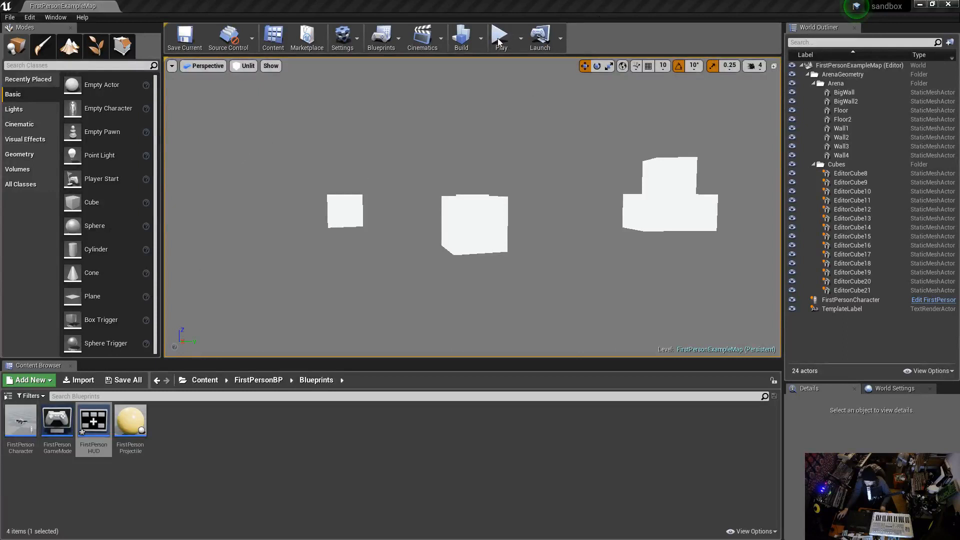
Play the first-person level to check where the crosshair appears.
click(499, 36)
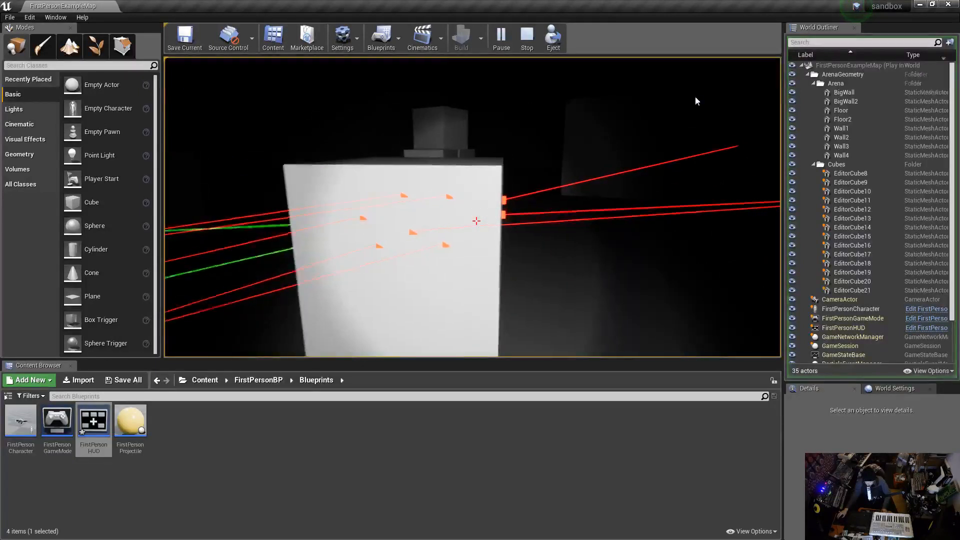
End the play session and open FirstPersonHUD from FirstPersonBP/Blueprints.
click(526, 38)
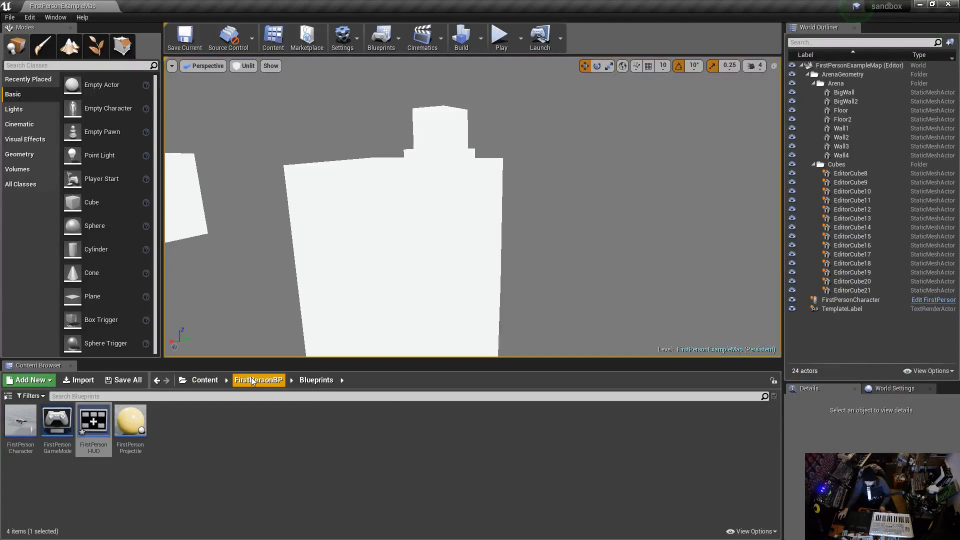
mouse_move(93, 422)
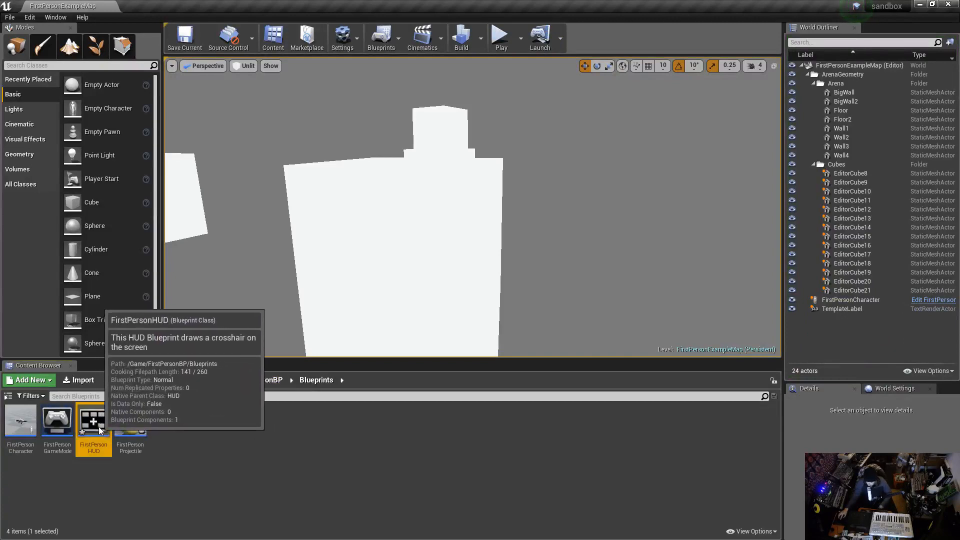
double_click(93, 420)
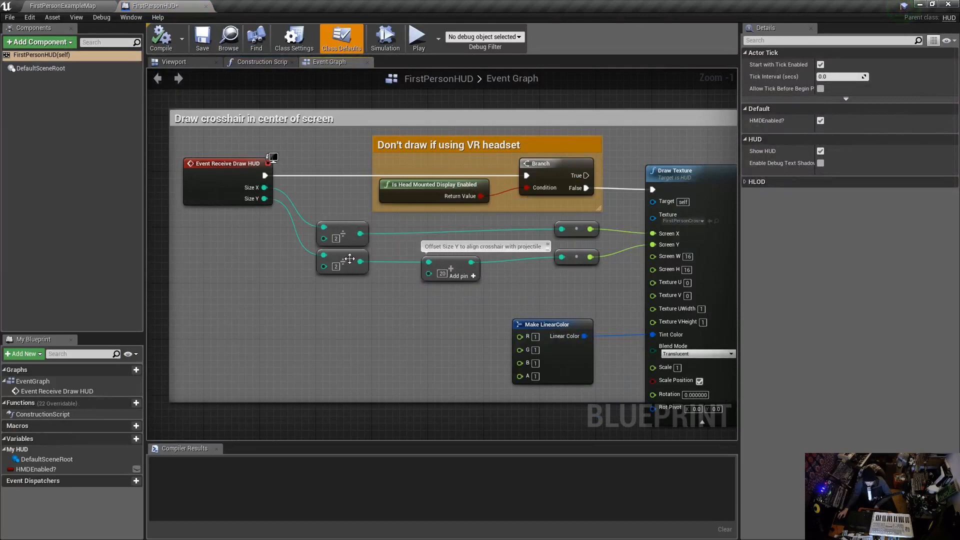
mouse_move(343, 238)
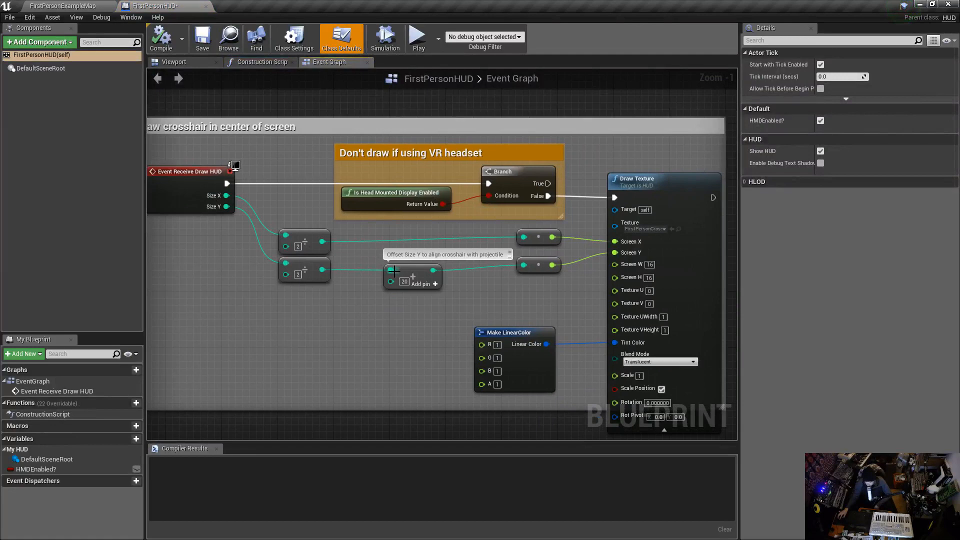
mouse_move(415, 274)
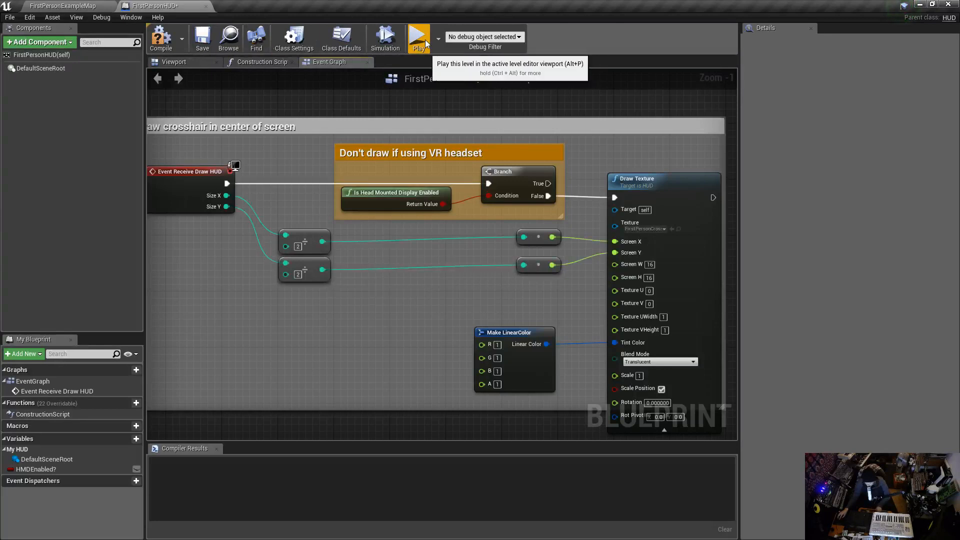
click(419, 38)
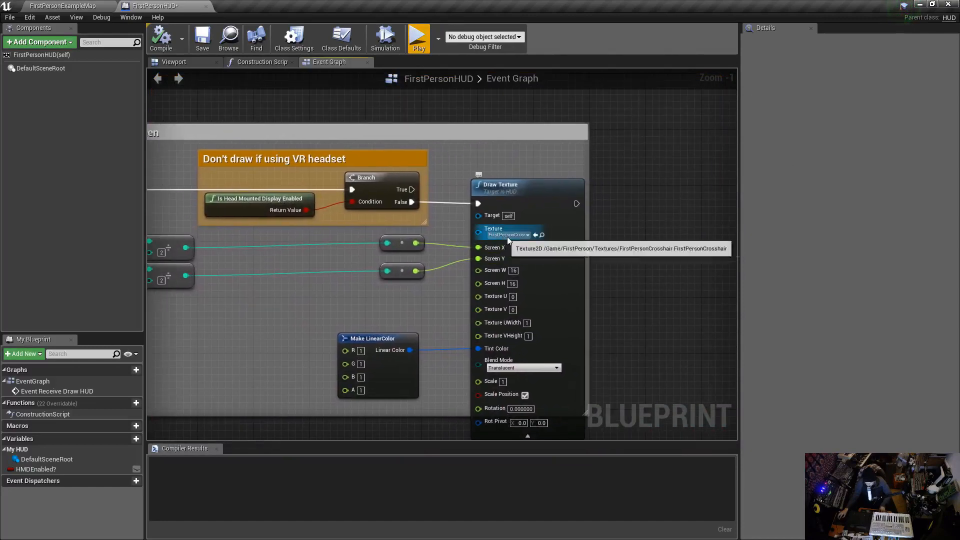
click(61, 5)
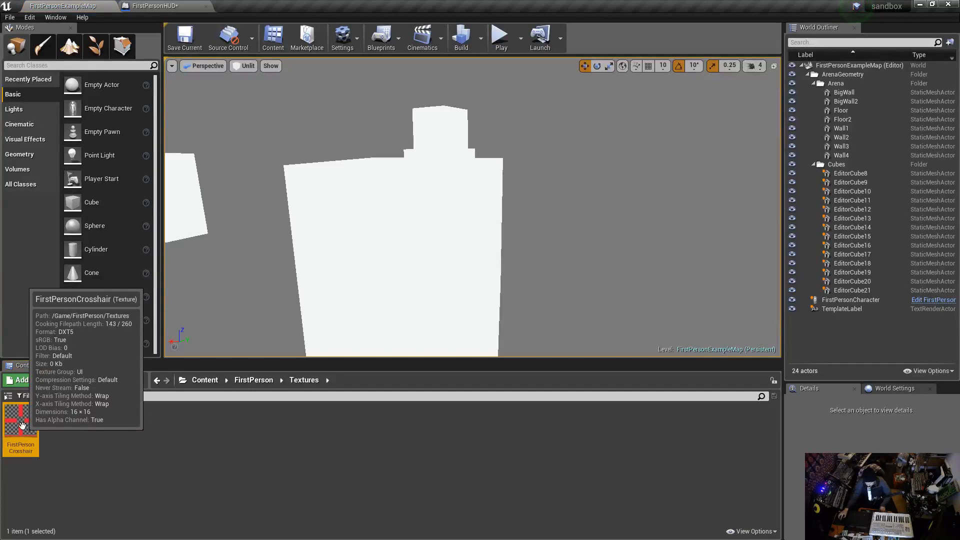
click(156, 6)
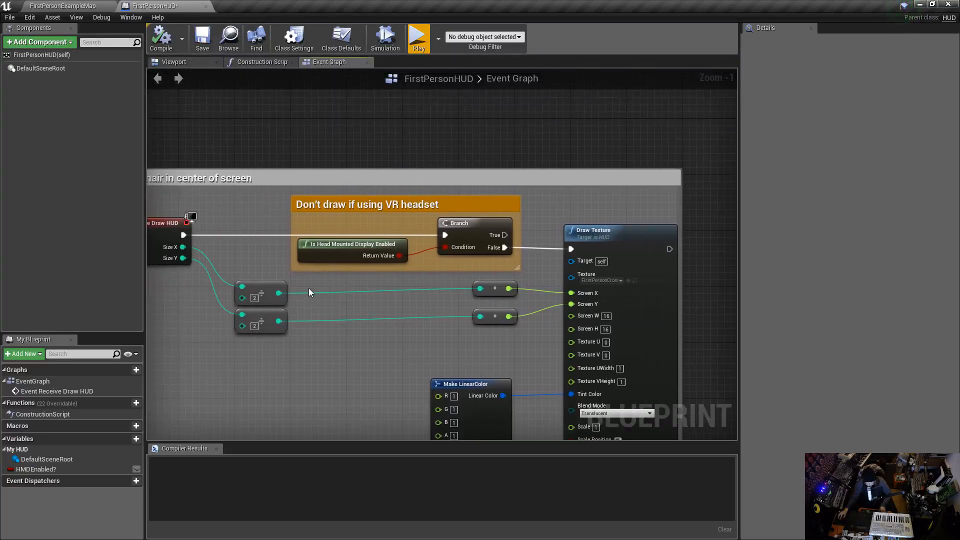
mouse_move(278, 305)
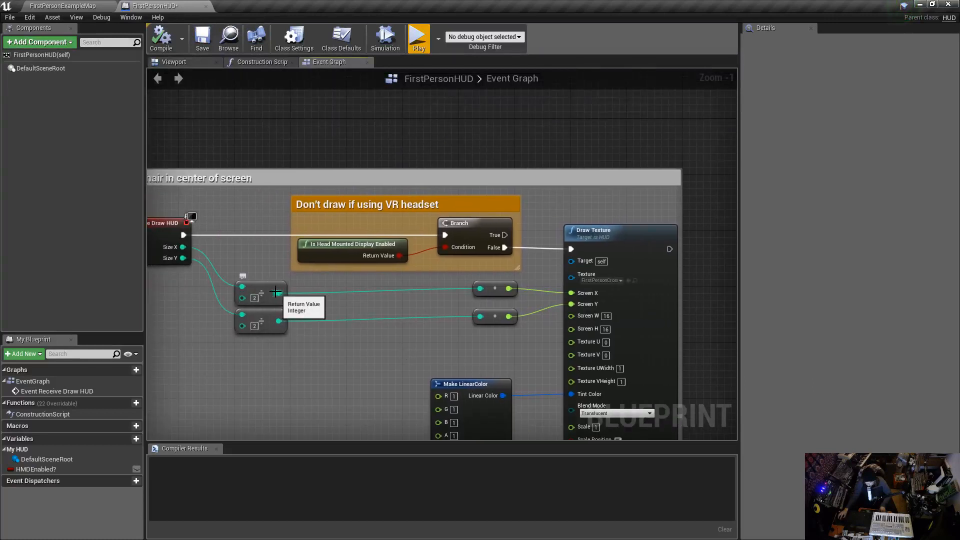
mouse_move(186, 251)
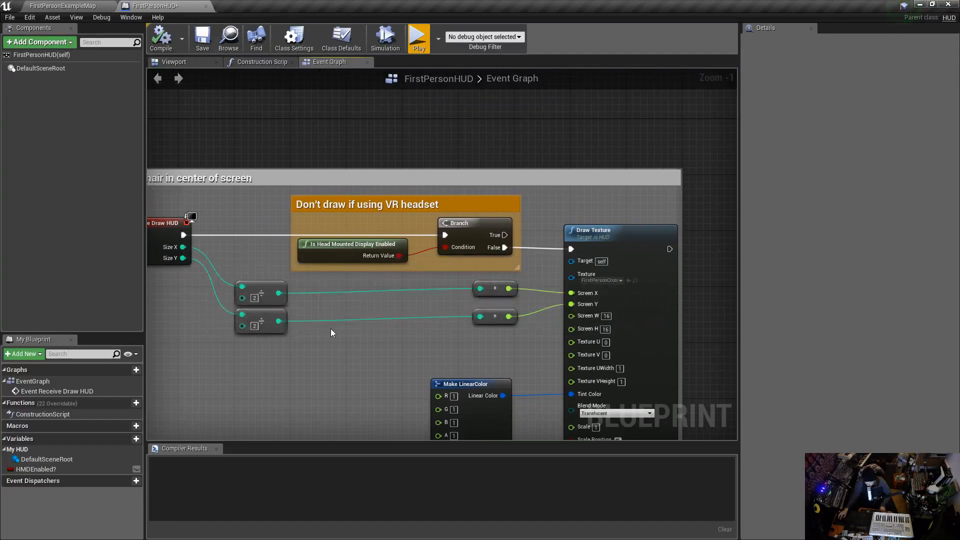
mouse_move(346, 339)
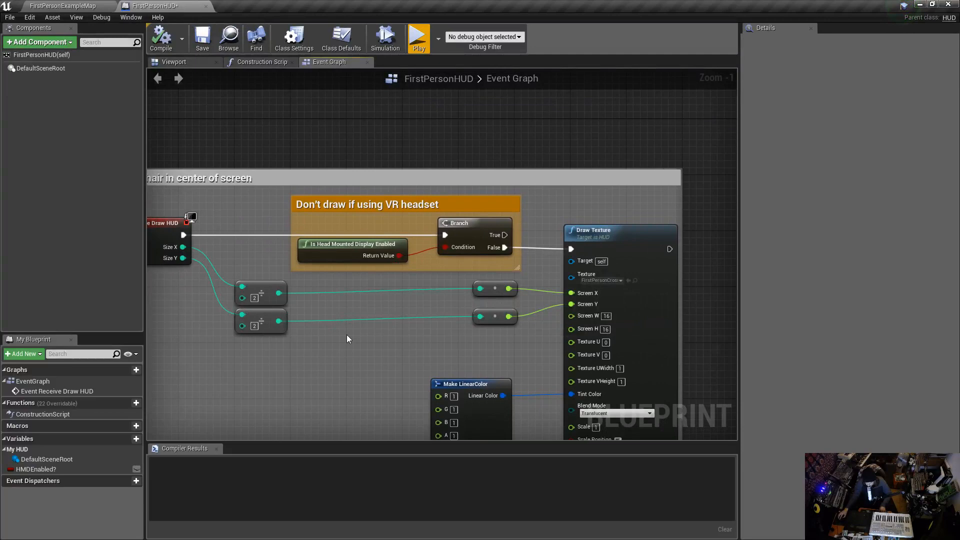
mouse_move(343, 340)
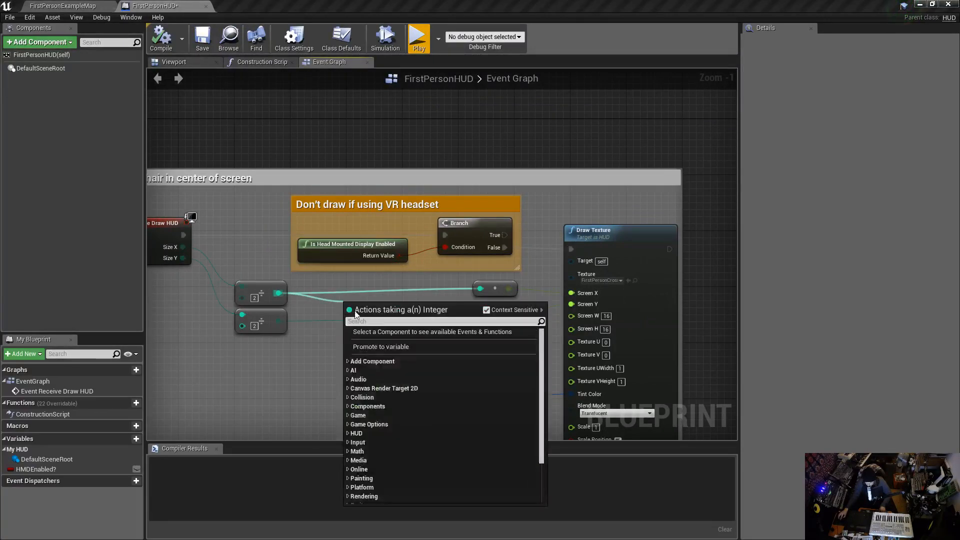
Feed Screen X and Y through Integer minus 8 nodes, compile, and play.
text(min)
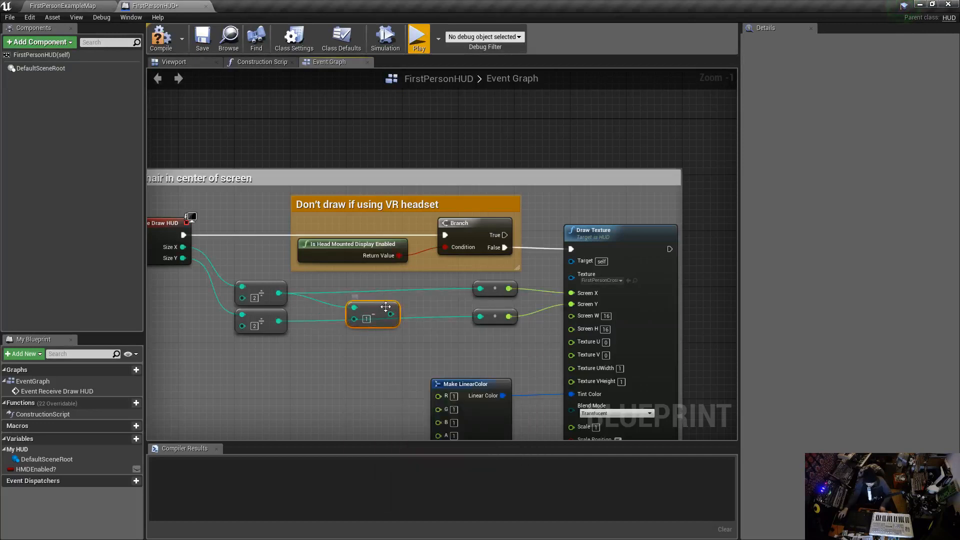
mouse_move(376, 314)
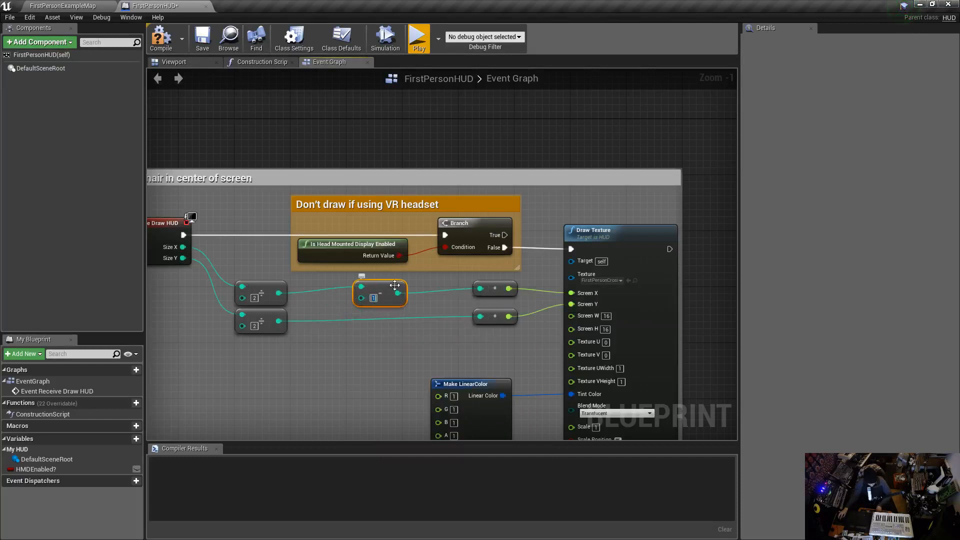
mouse_move(384, 292)
text(8)
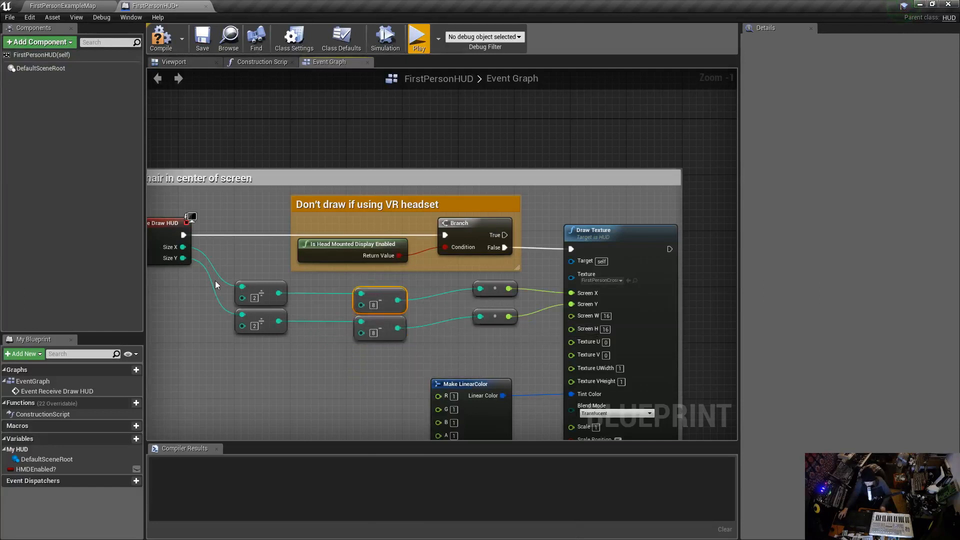
mouse_move(227, 282)
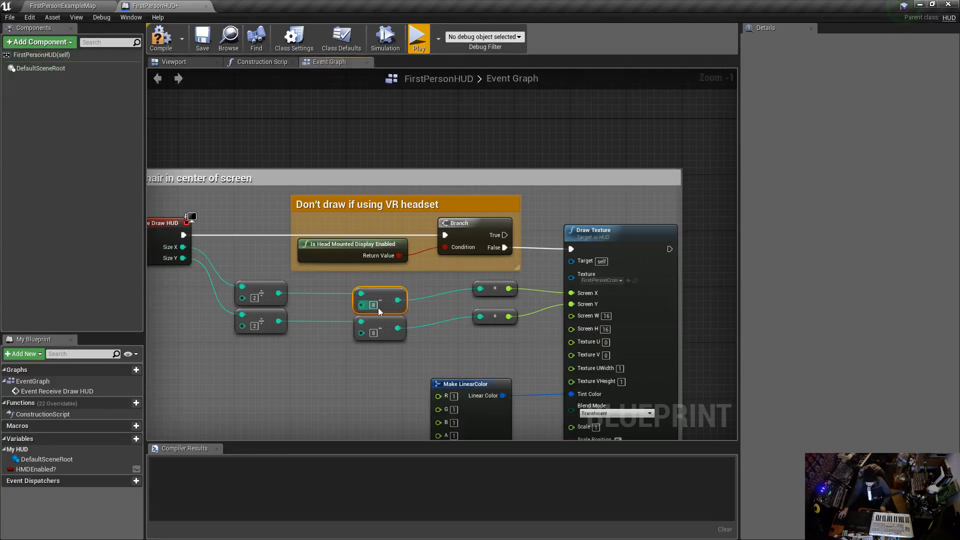
mouse_move(374, 324)
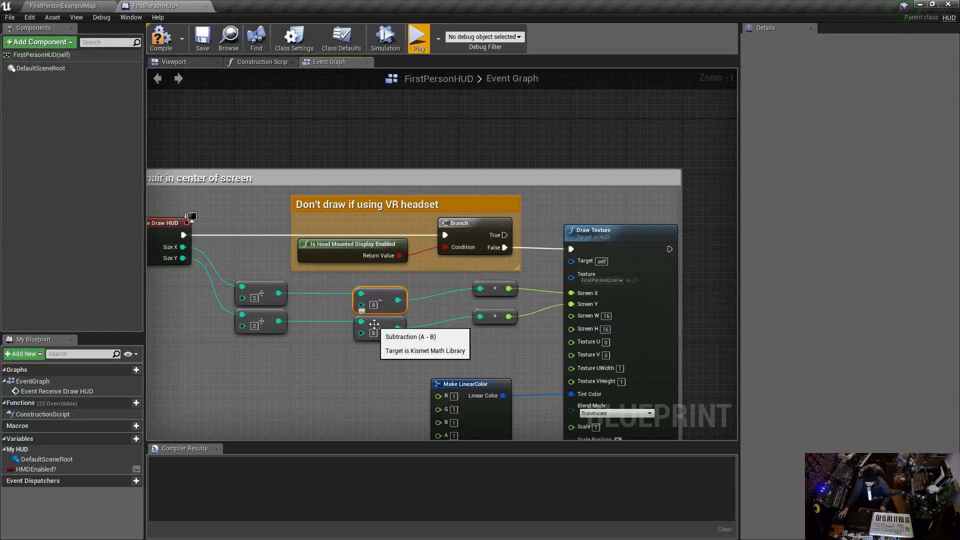
mouse_move(577, 293)
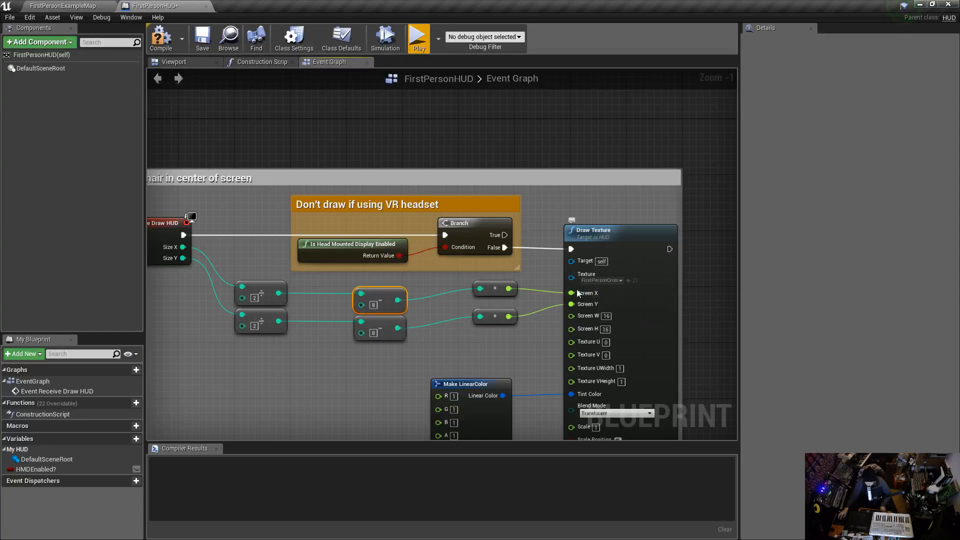
mouse_move(530, 346)
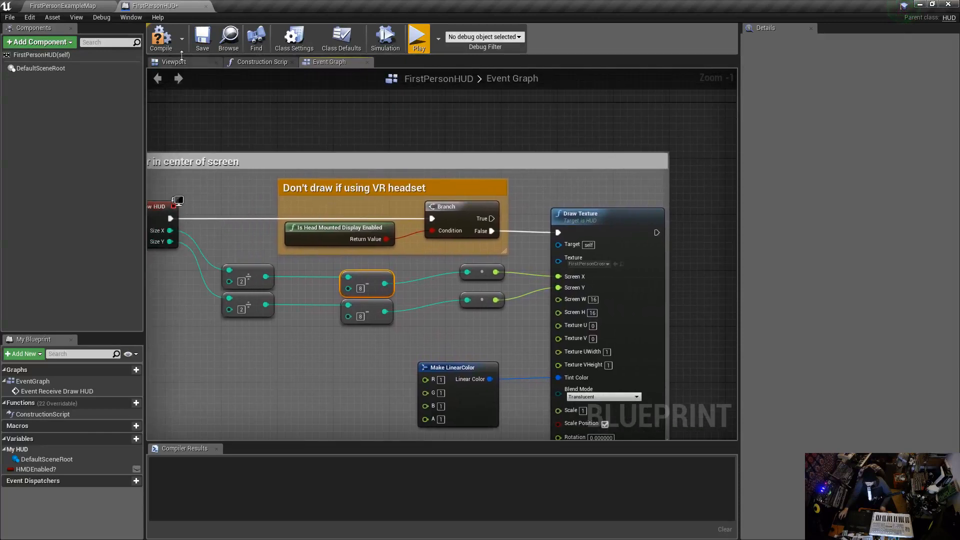
click(160, 38)
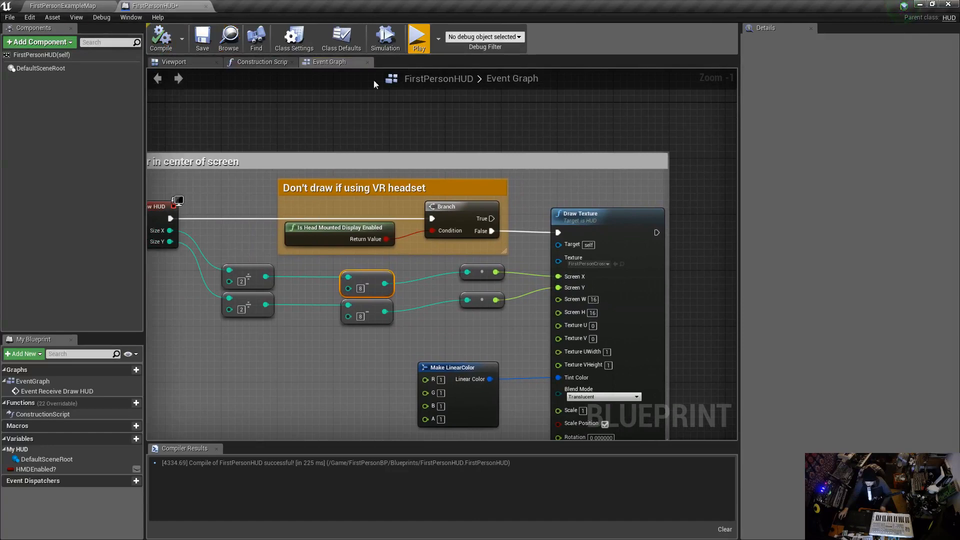
click(418, 37)
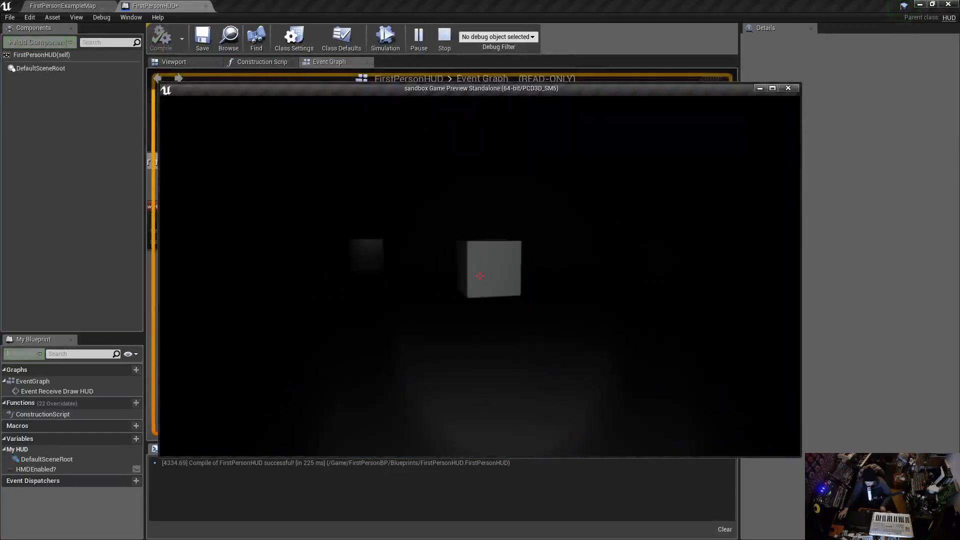